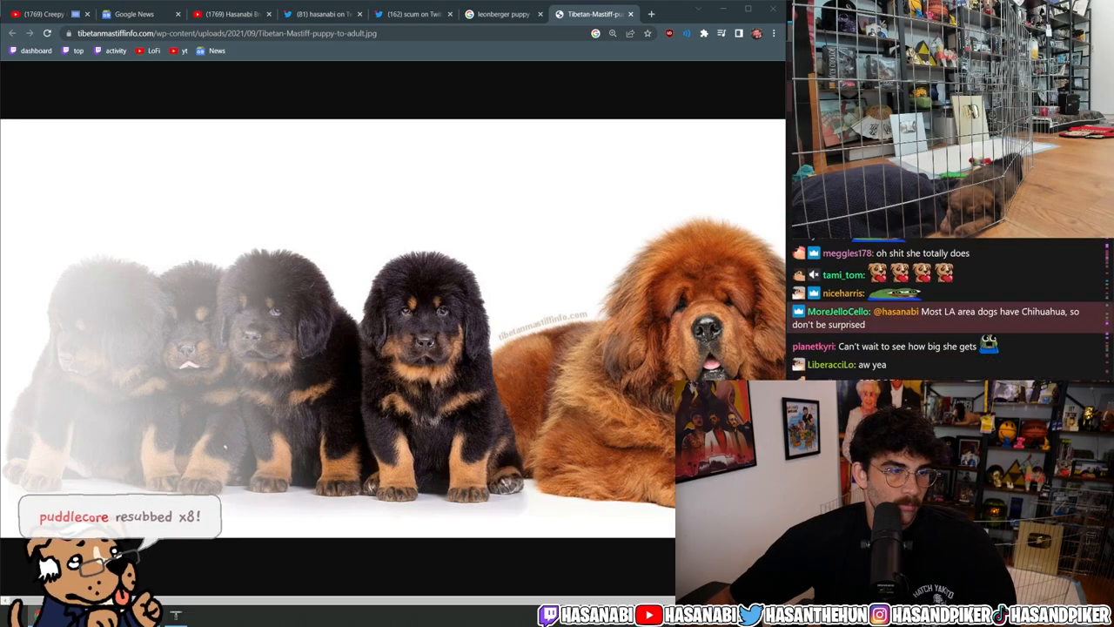
- Switch from the mastiff photo and growth-chart tabs to the Leroy tweet and mark part of its text
{"action": "left_click", "coordinate": [594, 14]}
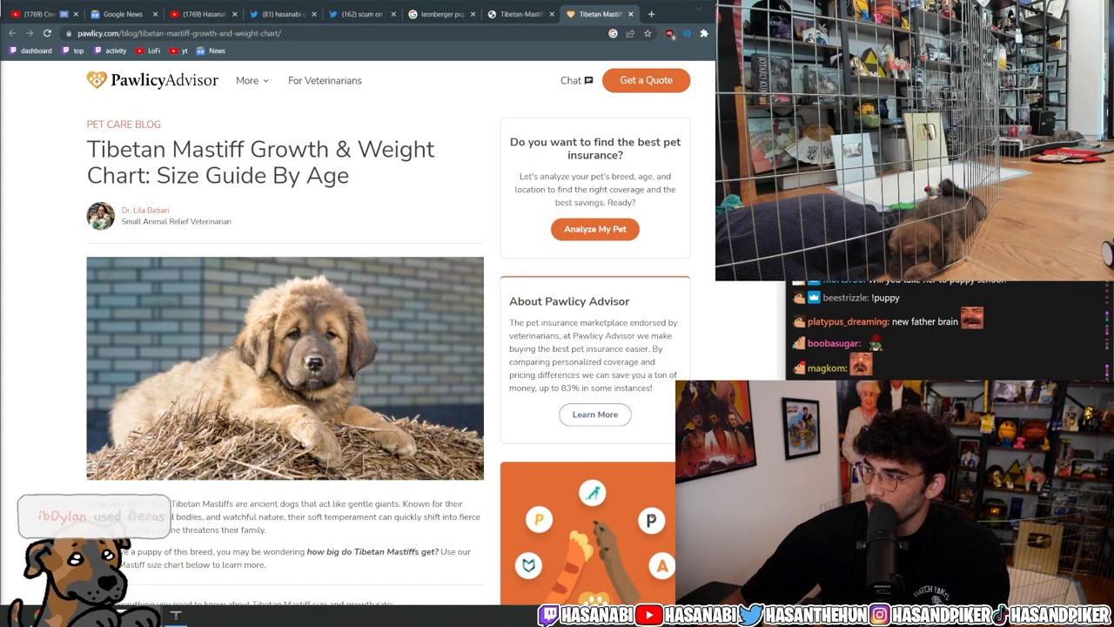
{"action": "left_click", "coordinate": [598, 14]}
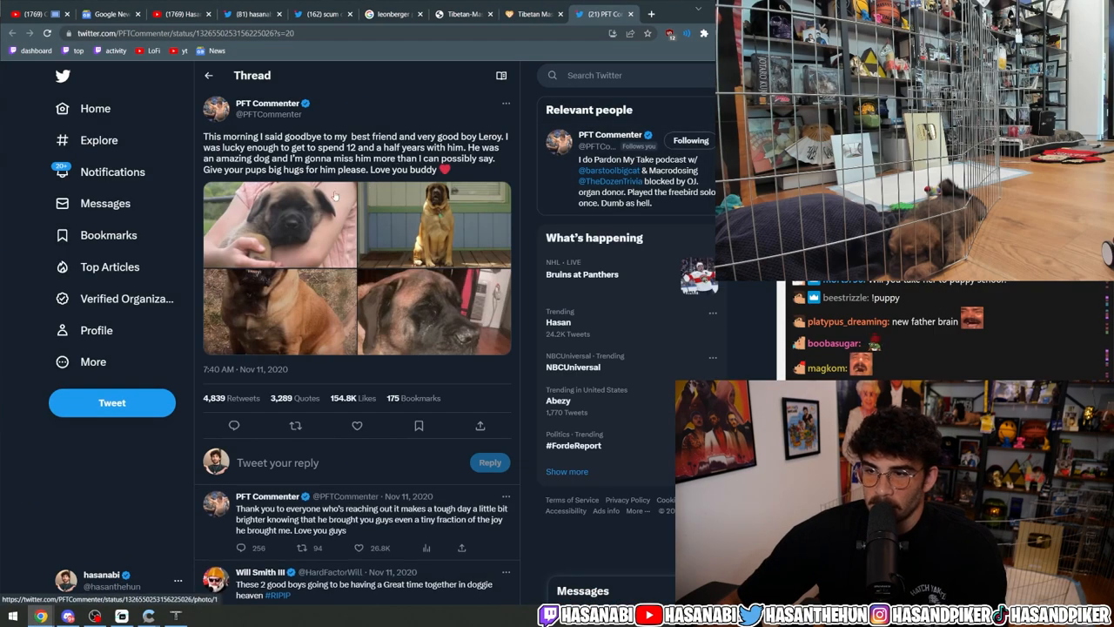
{"action": "left_click_drag", "start_coordinate": [263, 136], "coordinate": [300, 147]}
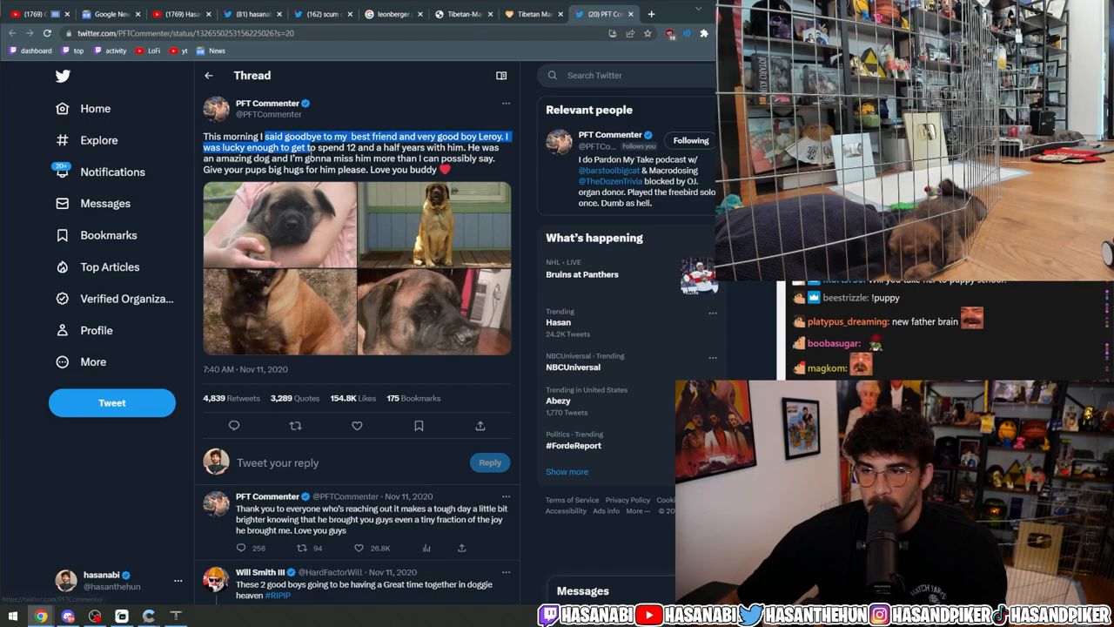
- View the tweet's first photo, the held puppy, in the full-screen photo viewer
{"action": "left_click", "coordinate": [278, 224]}
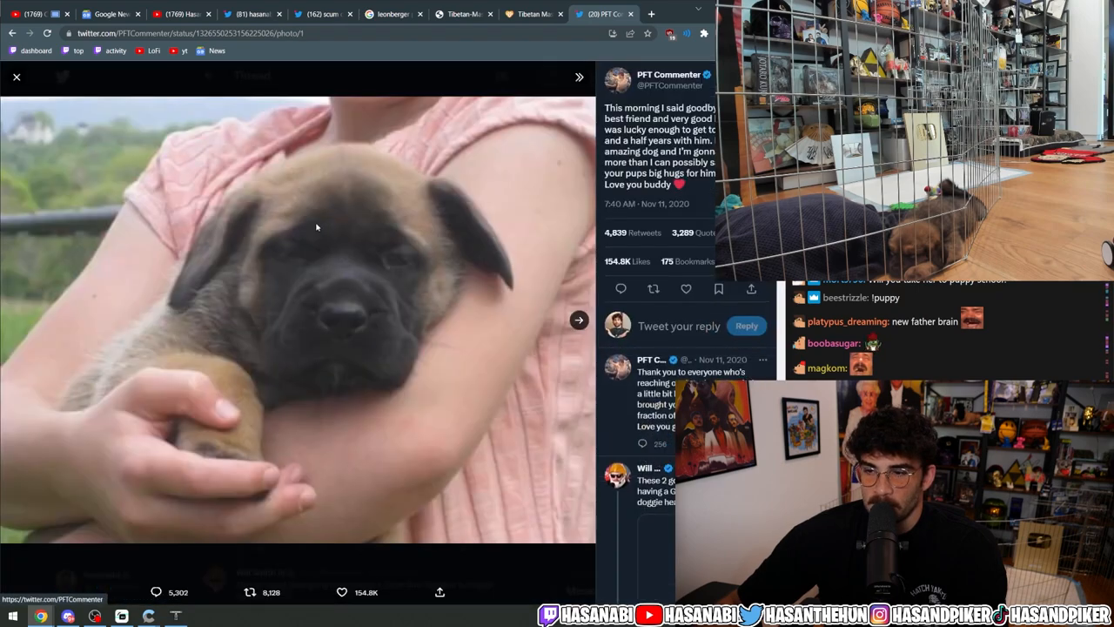
{"action": "left_click", "coordinate": [577, 320]}
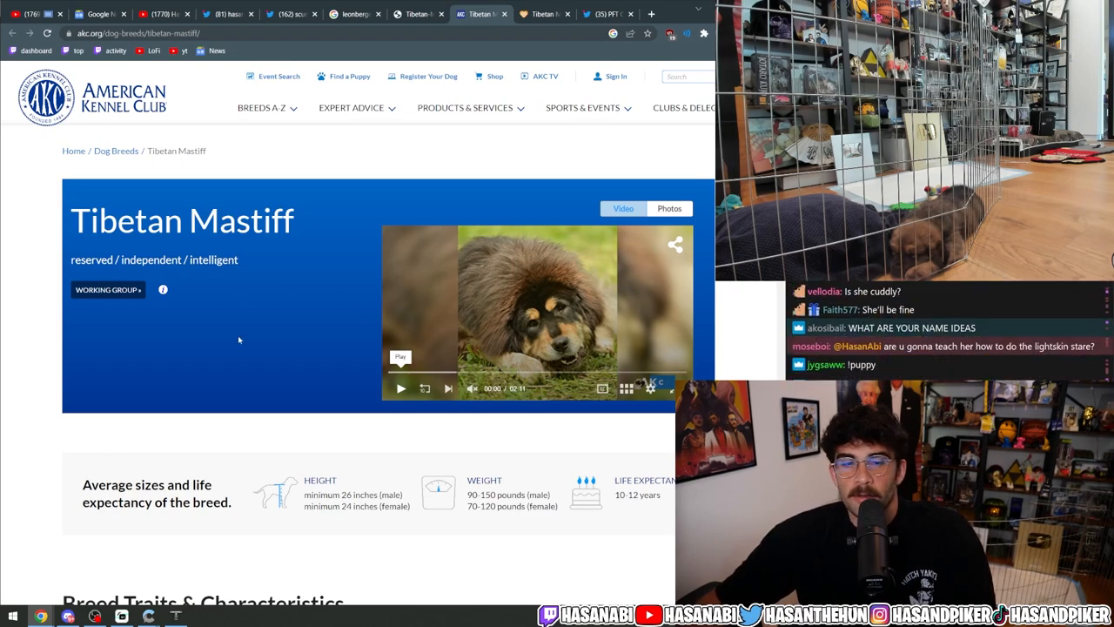
- Scroll the AKC page to the average sizes, life expectancy and family-life breed trait ratings
{"action": "scroll", "scroll_direction": "down", "scroll_amount": 3}
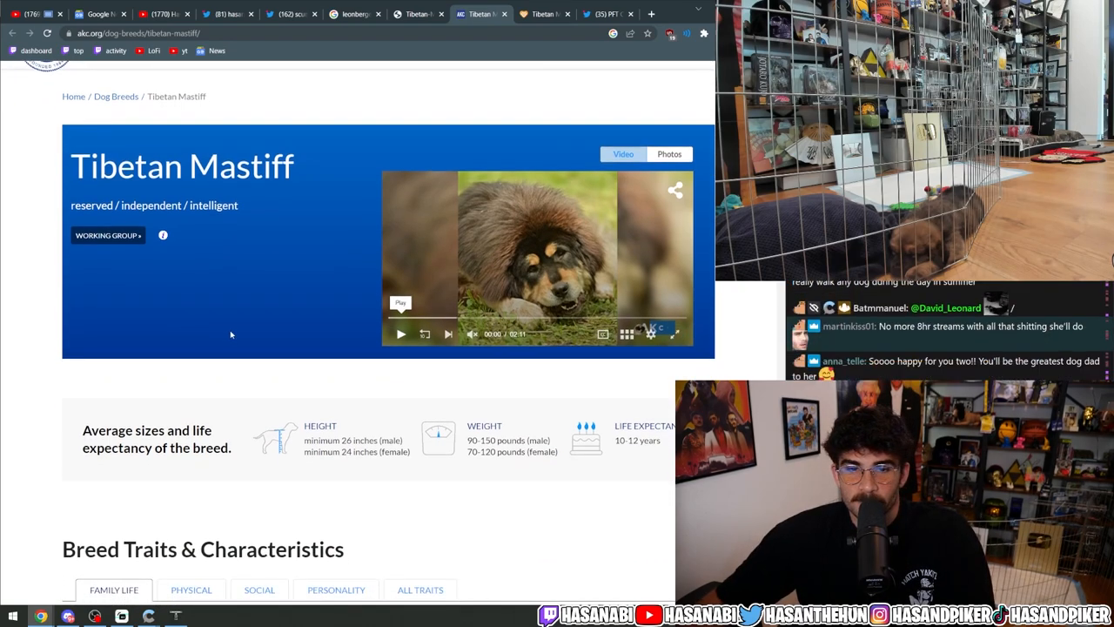
{"action": "scroll", "scroll_direction": "down", "scroll_amount": 3}
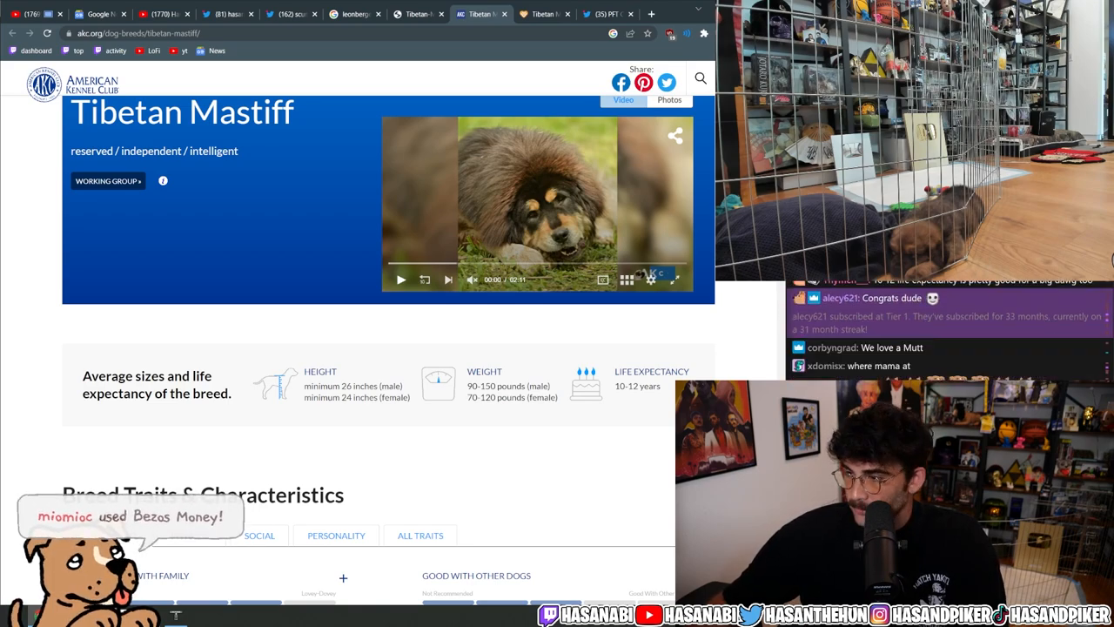
{"action": "scroll", "scroll_direction": "down", "scroll_amount": 3}
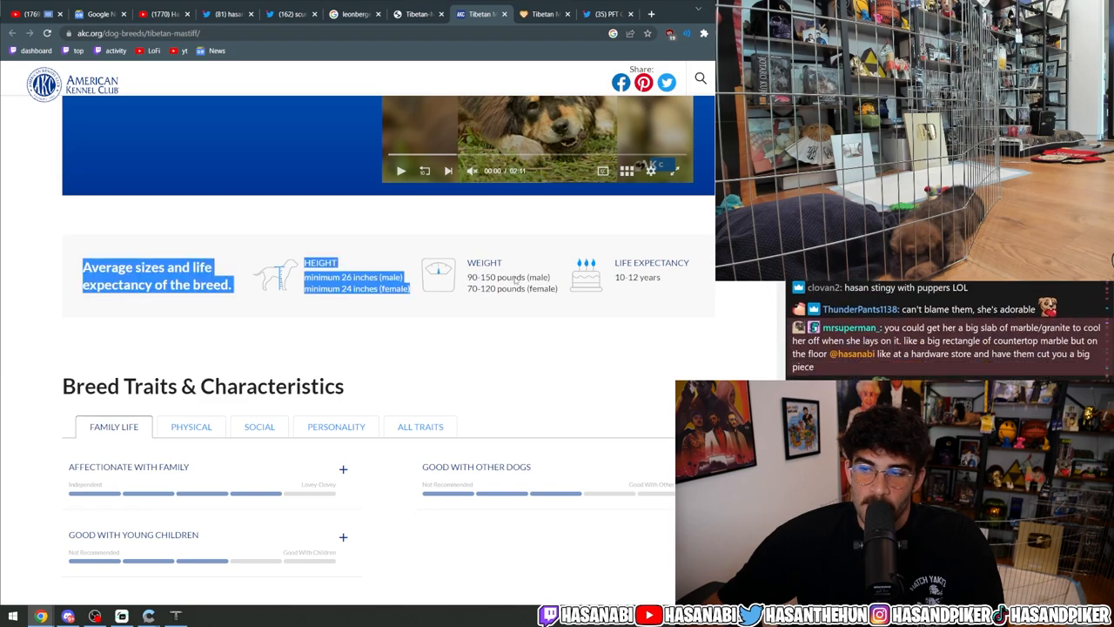
{"action": "scroll", "scroll_direction": "down", "scroll_amount": 3}
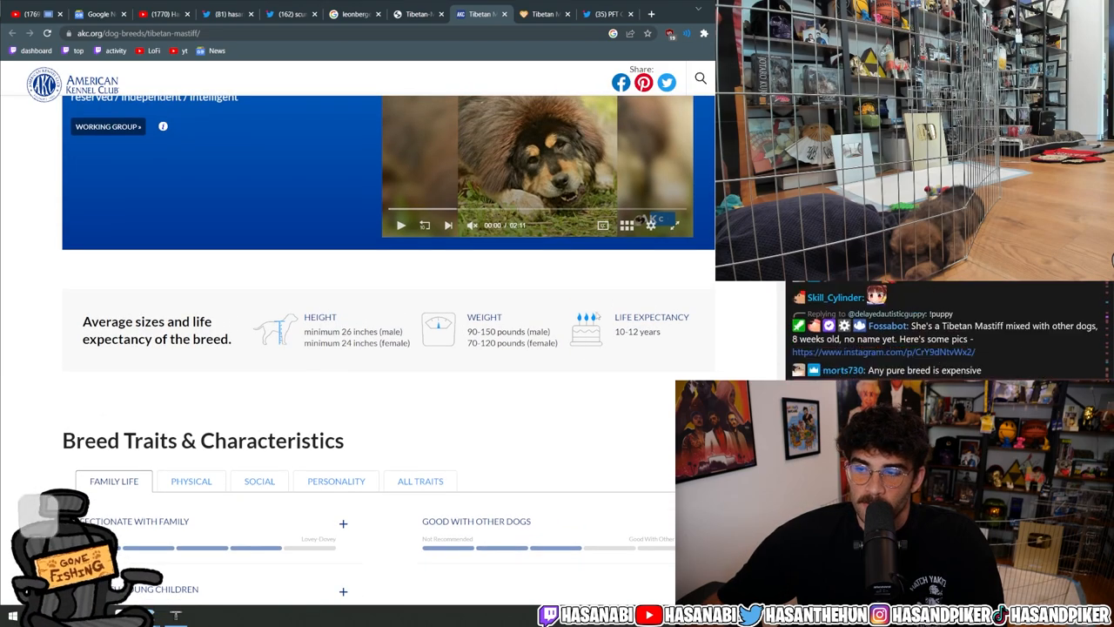